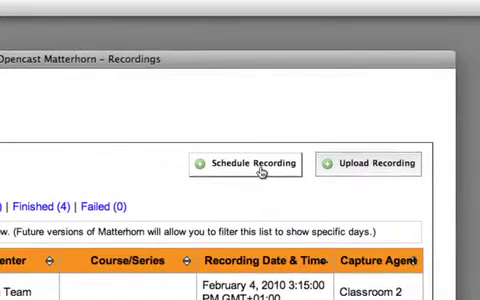
Begin a new recording schedule for Classroom 1 with Audio and Video inputs
left_click(244, 164)
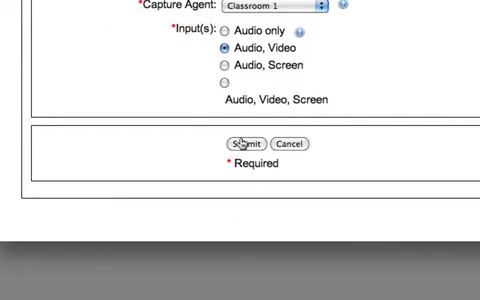
left_click(240, 144)
type("Matterhorn Prese")
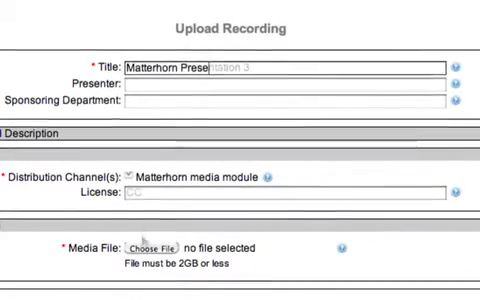
Scroll down the Upload Recording form toward the file and distribution options
scroll("down", 3)
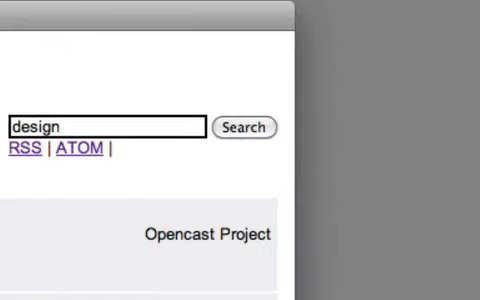
Search the feed catalog for 'design', listing Design Studio Team 1 and 2
left_click(244, 128)
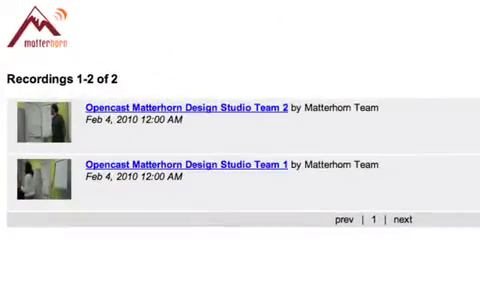